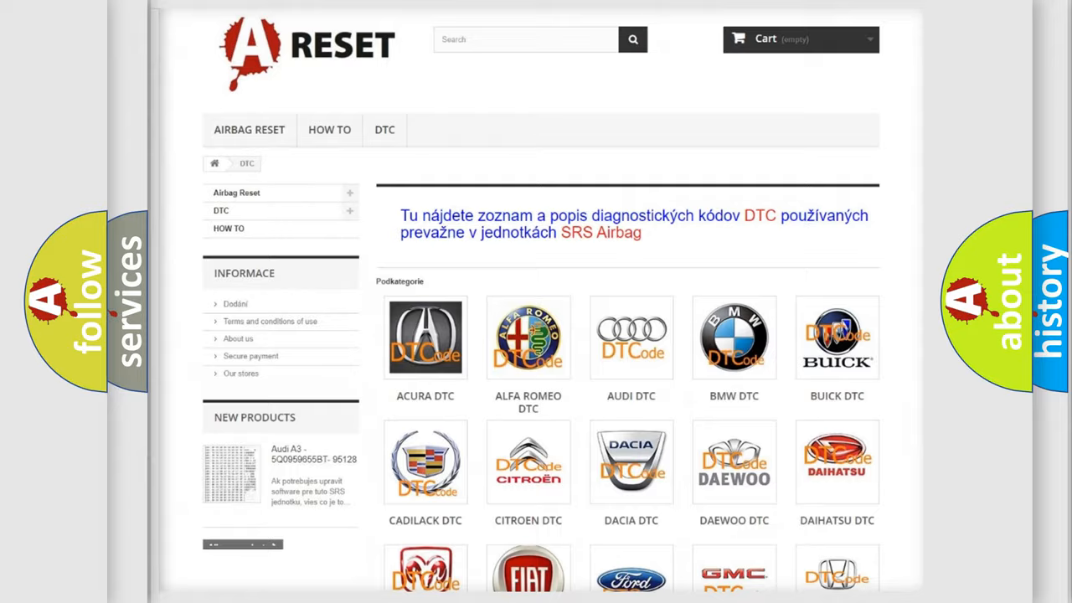
scroll(down, 3)
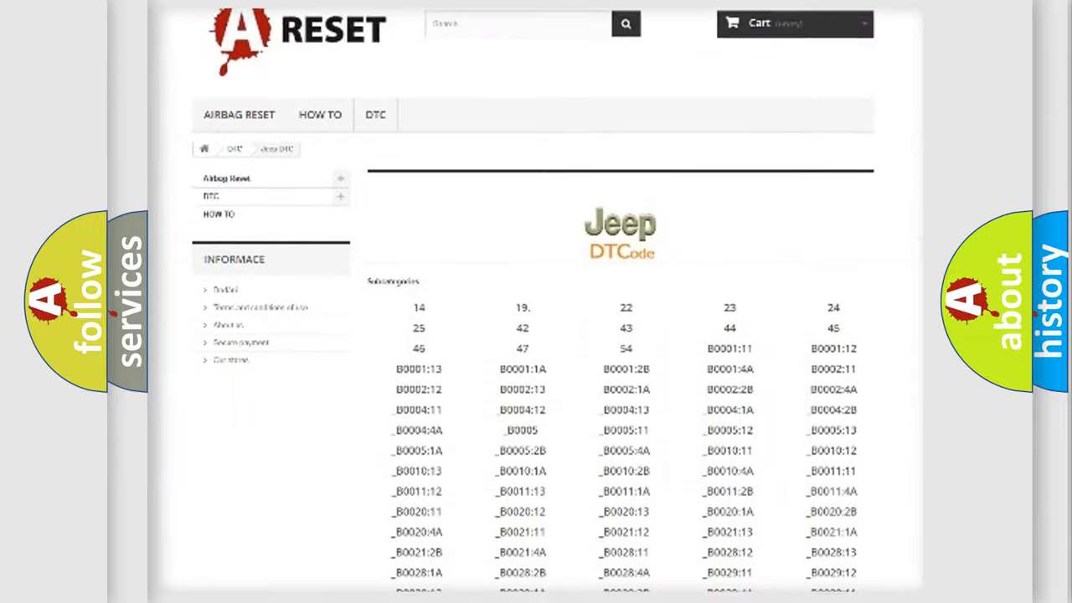
scroll(down, 3)
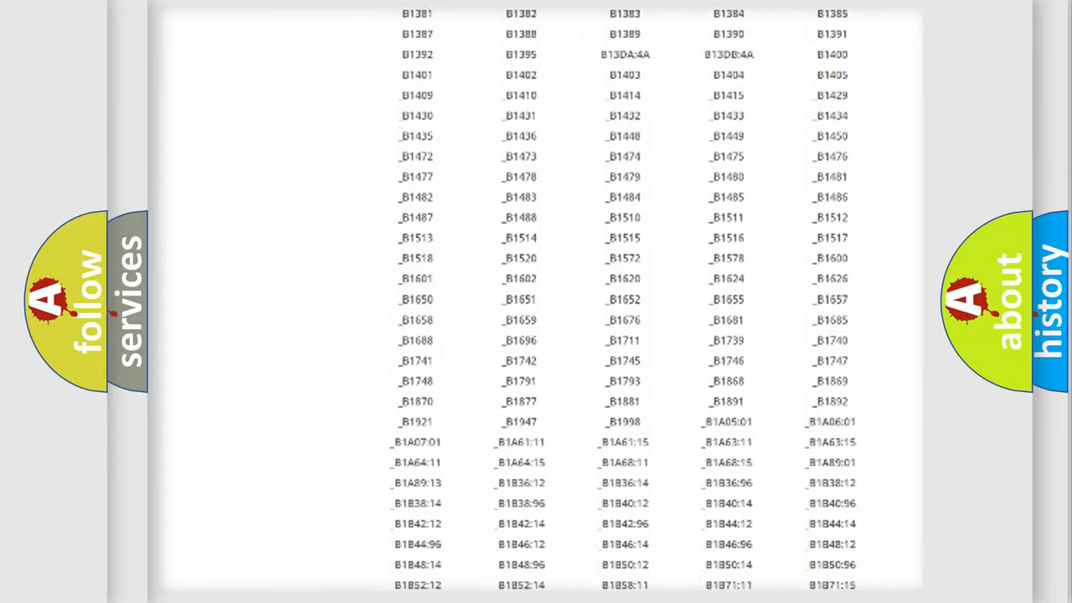